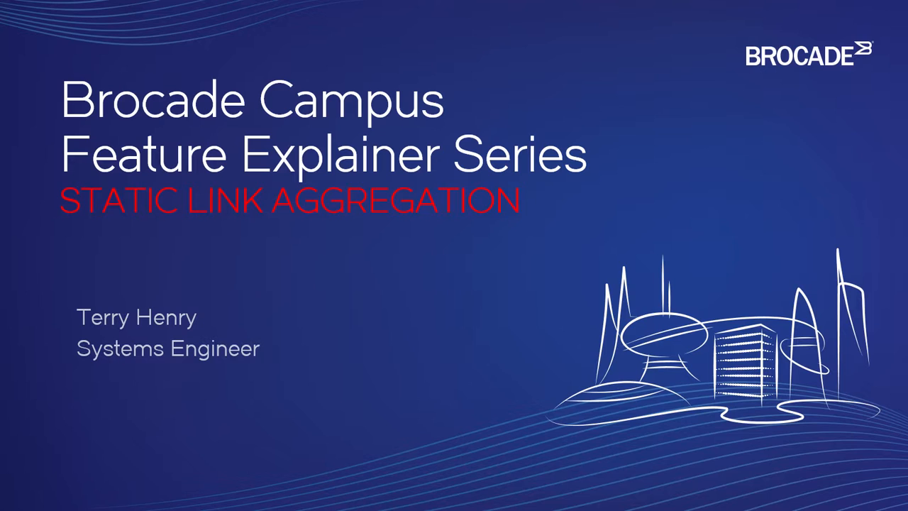
mouse_move(539, 386)
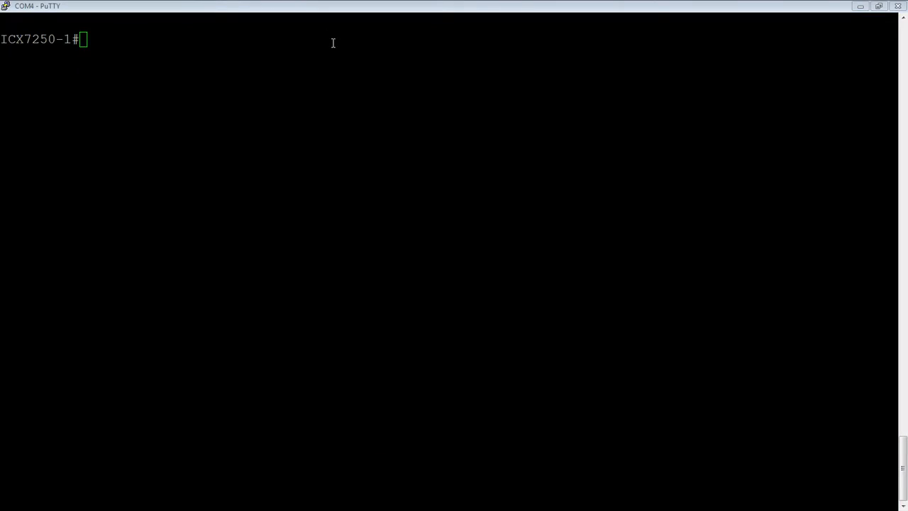
type("config t")
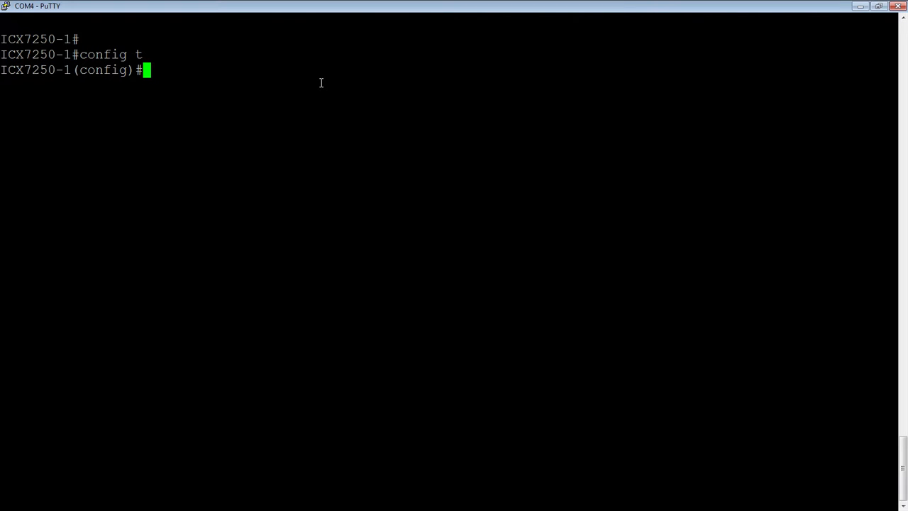
type("lag")
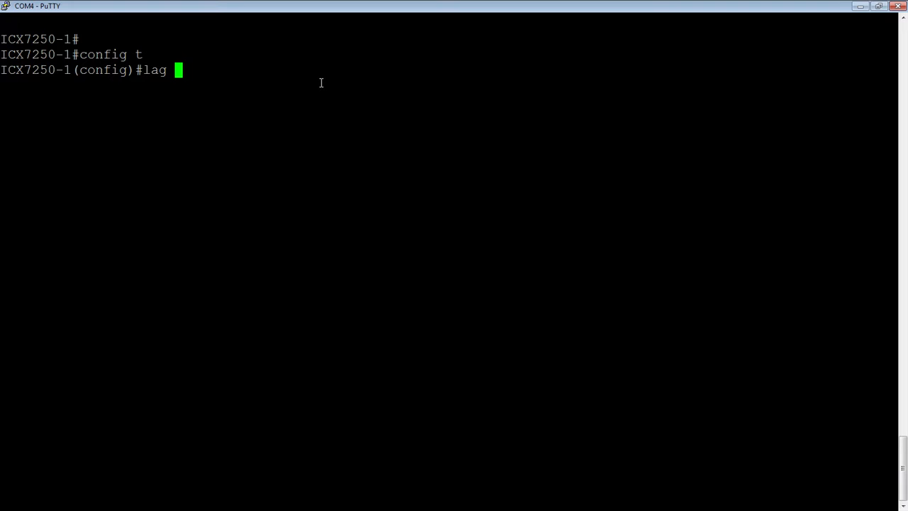
type("To")
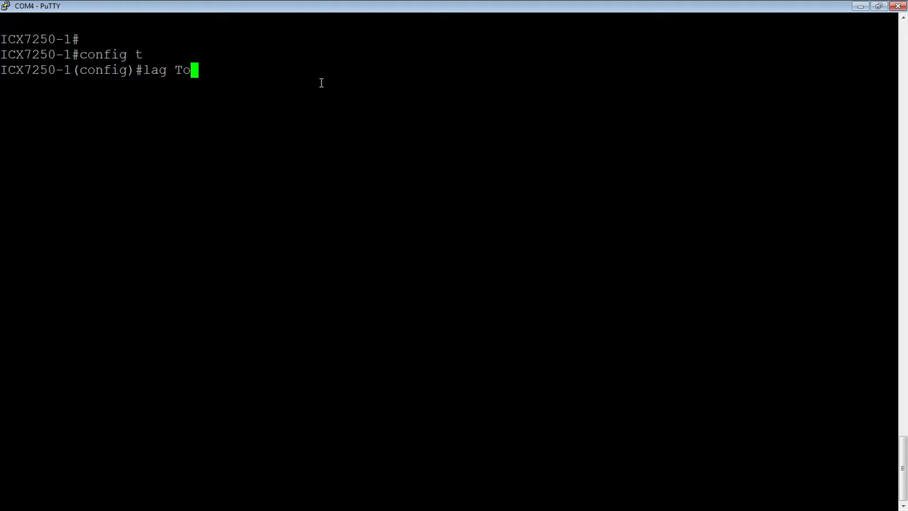
type("7250-")
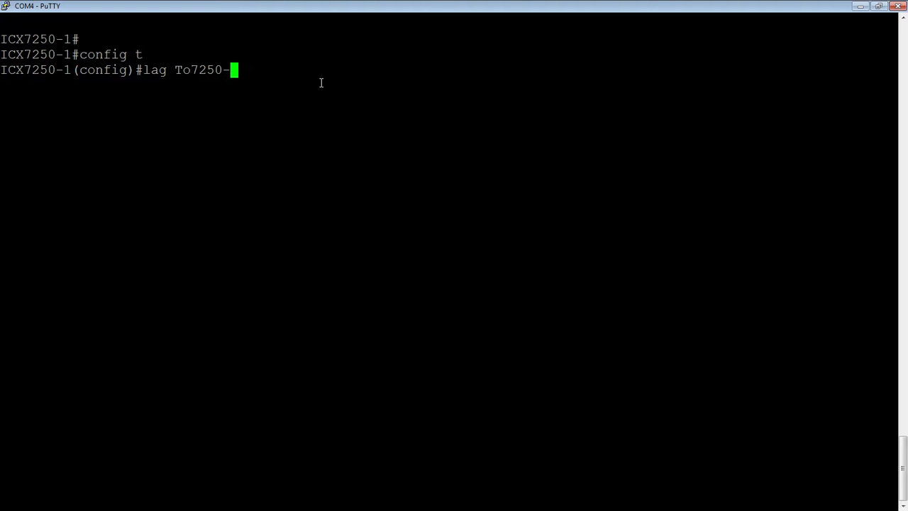
type("2")
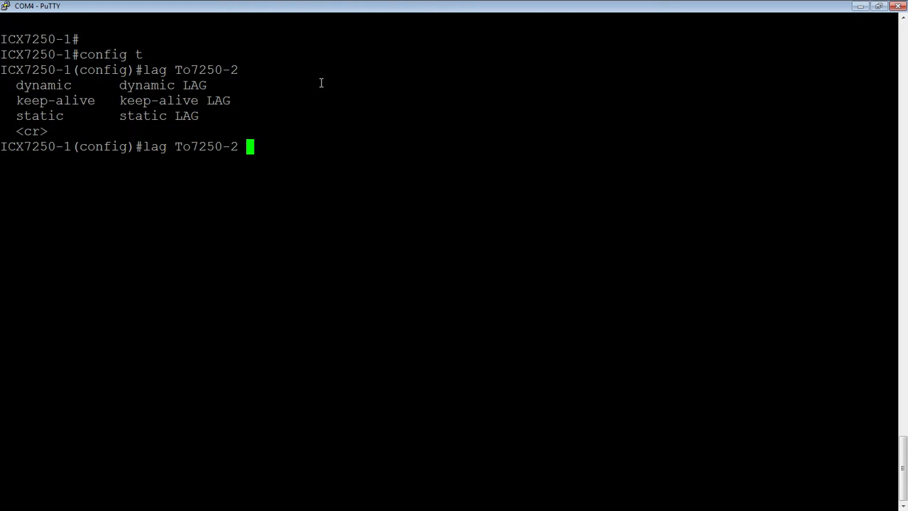
type("static")
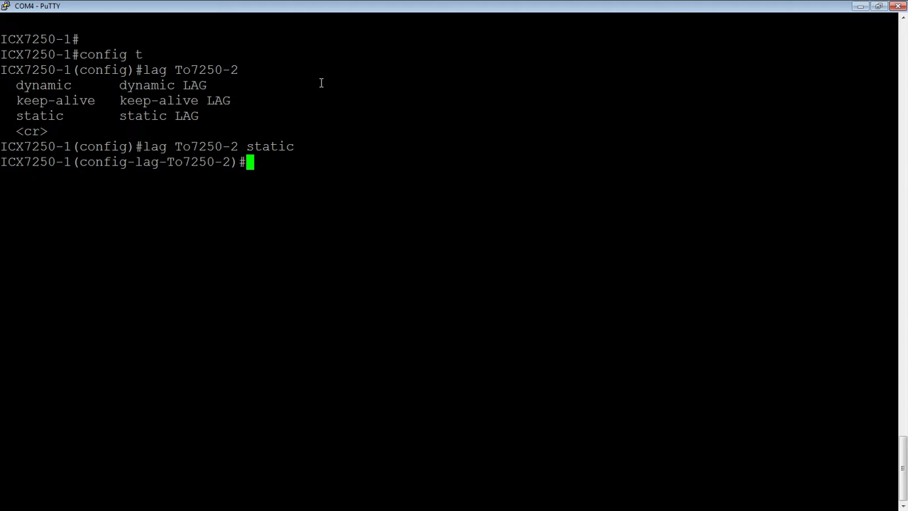
type("ports")
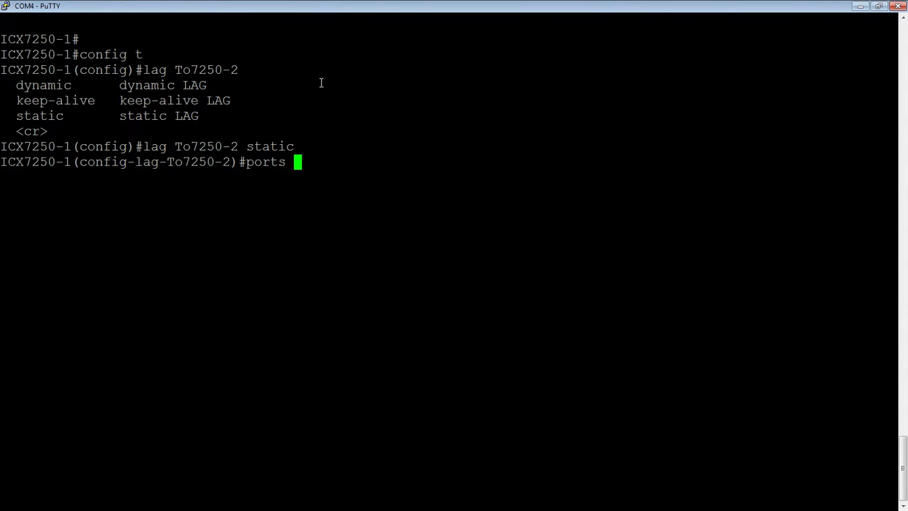
type("e")
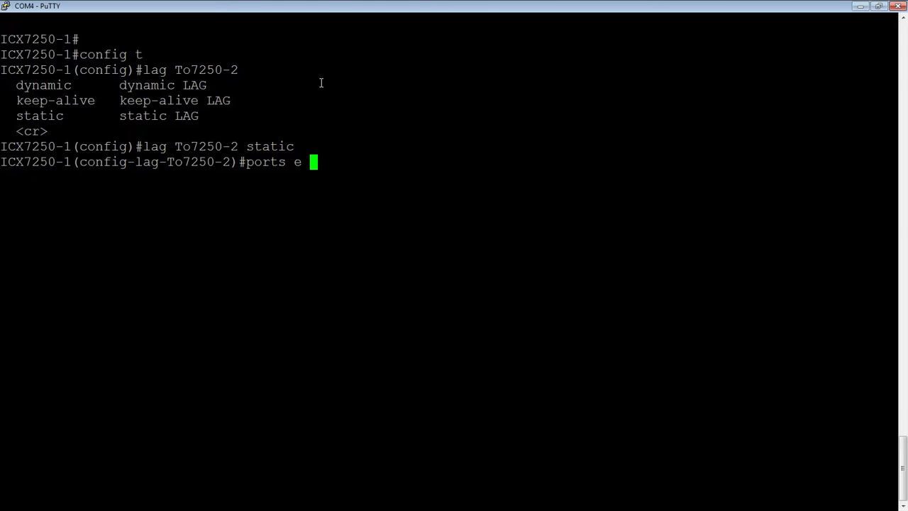
type("1/2/1")
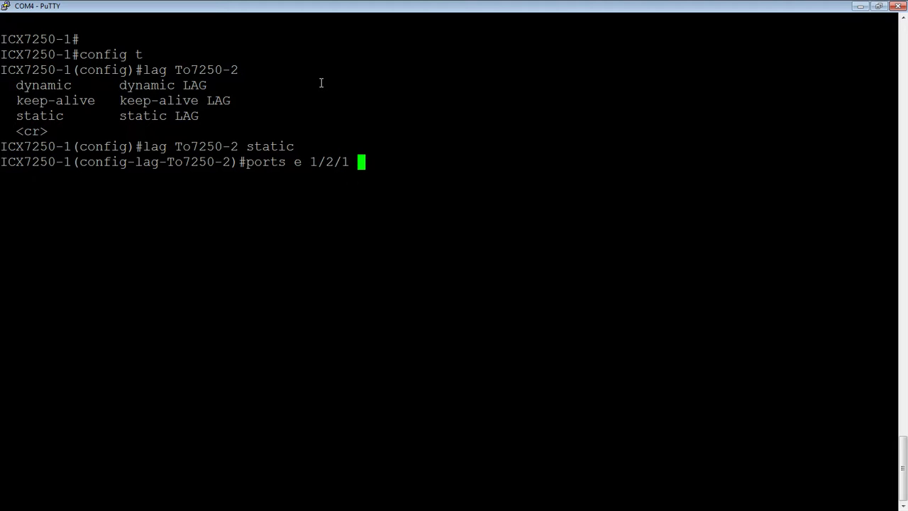
type("e 1/2/")
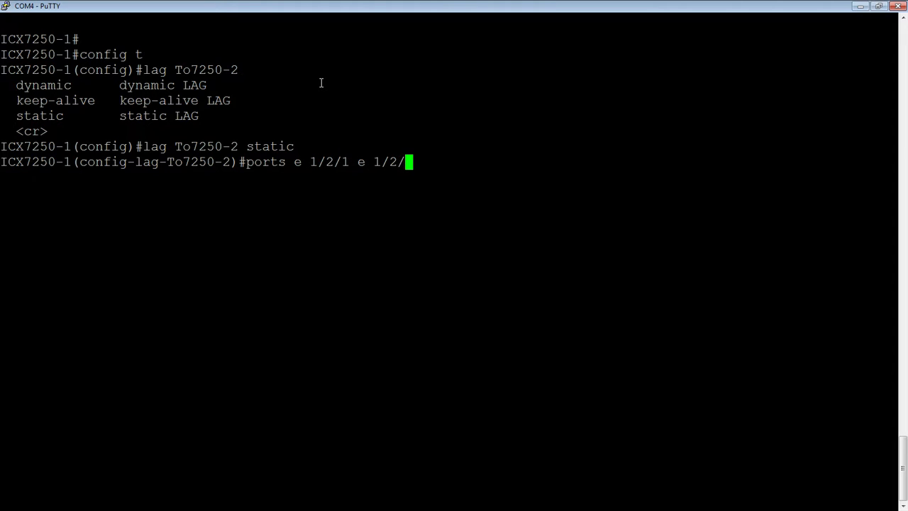
type("3")
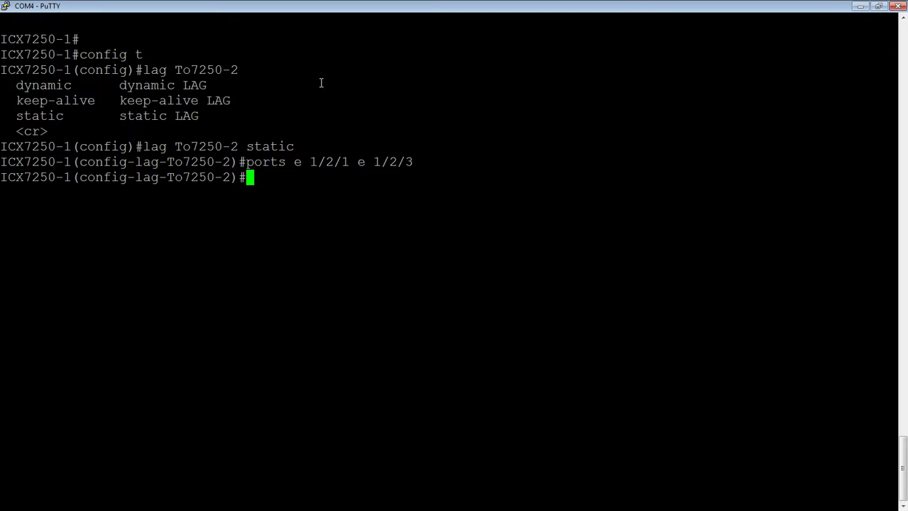
type("pri")
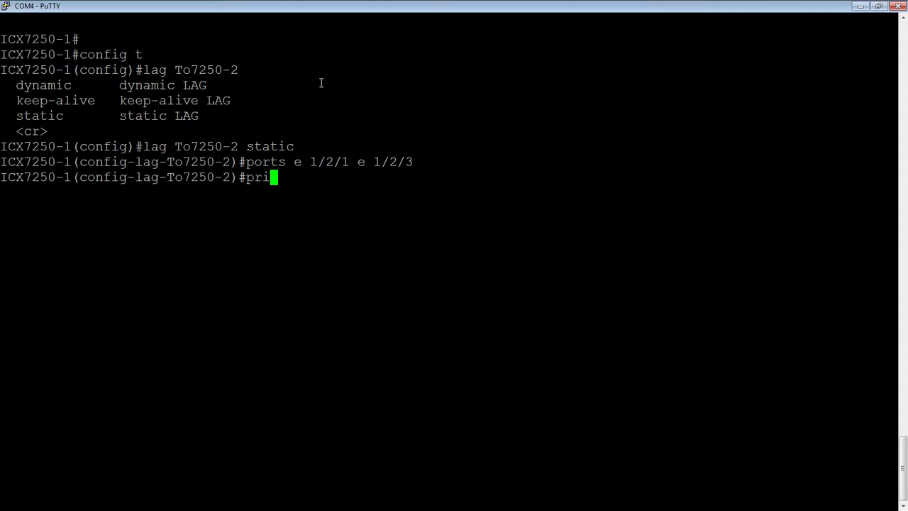
type("mary")
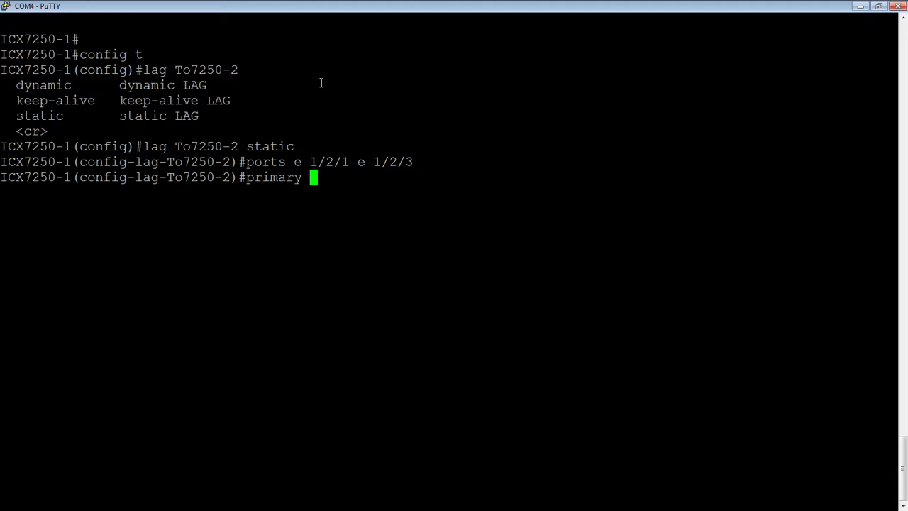
type("1/2/3")
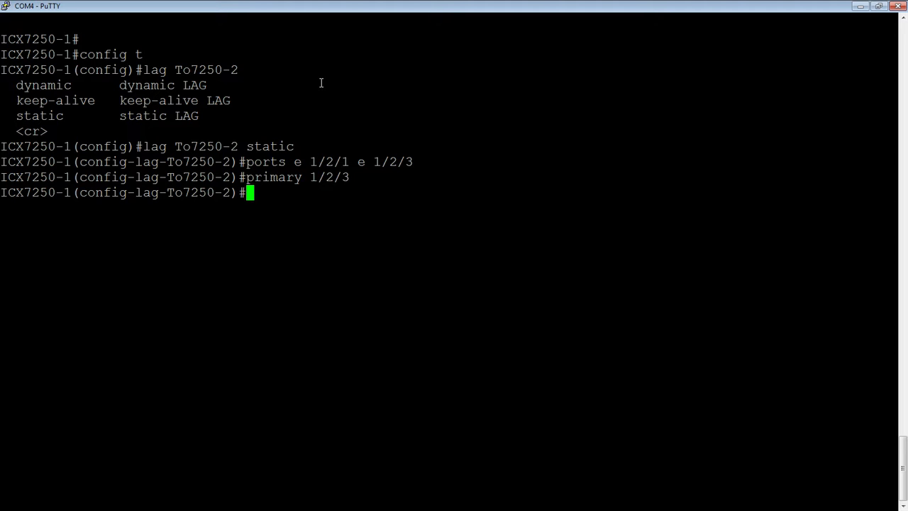
type("deploy")
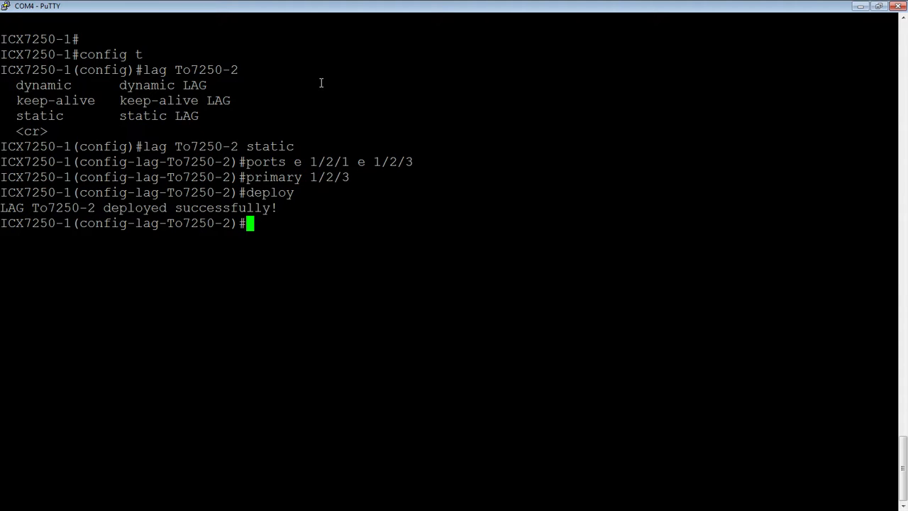
type("show lag")
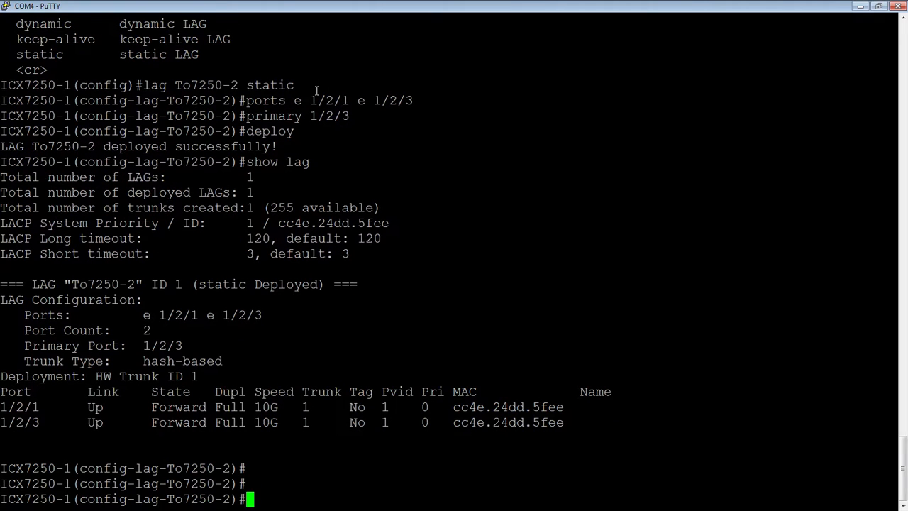
mouse_move(83, 284)
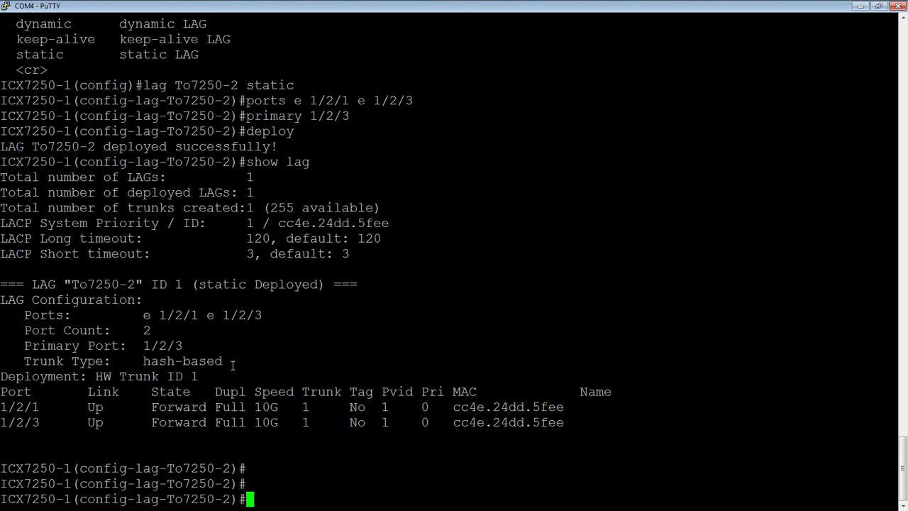
mouse_move(125, 431)
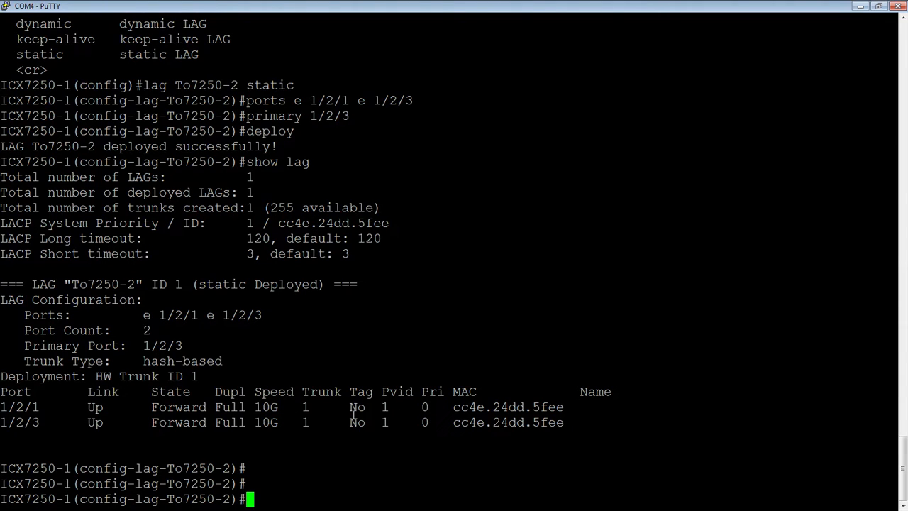
mouse_move(68, 409)
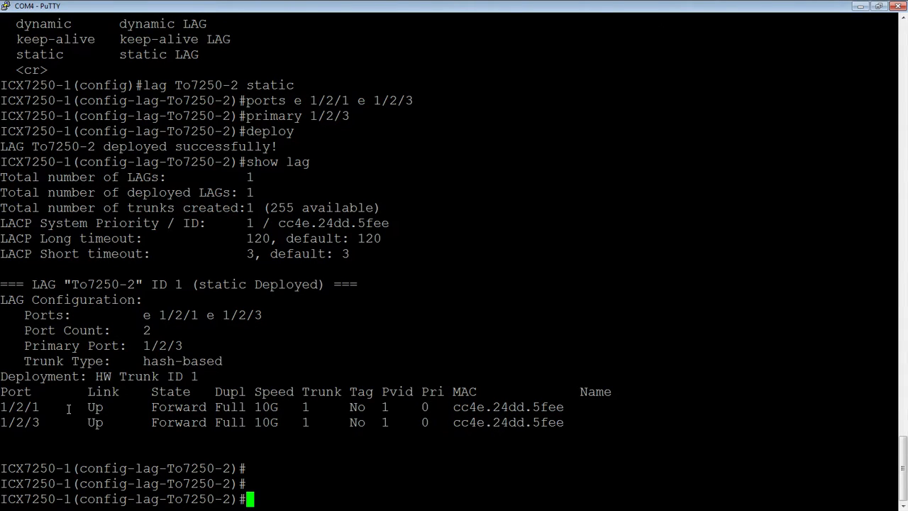
type("show int e 1/2/1")
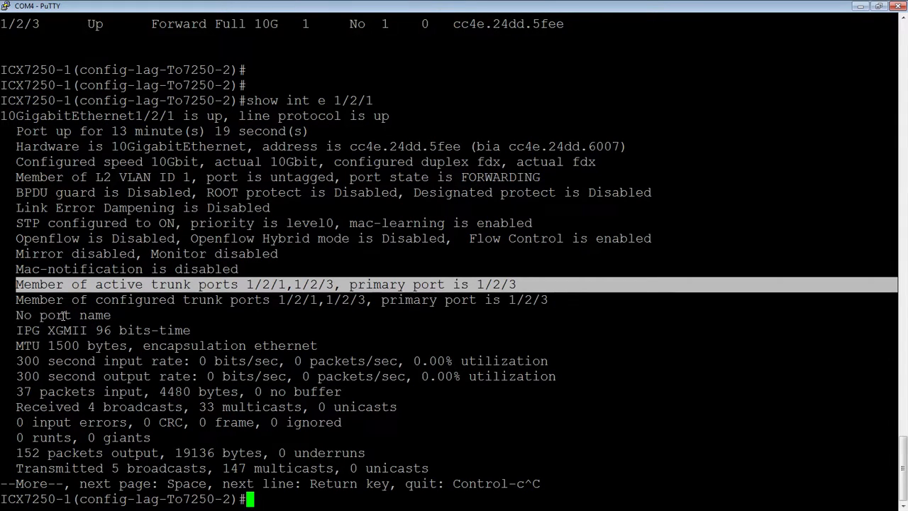
type("int e 1/2/3")
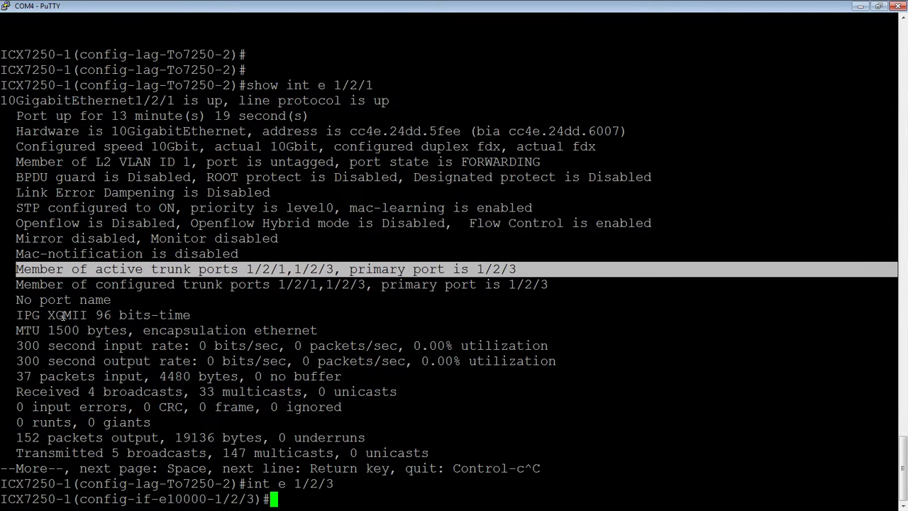
type("dis")
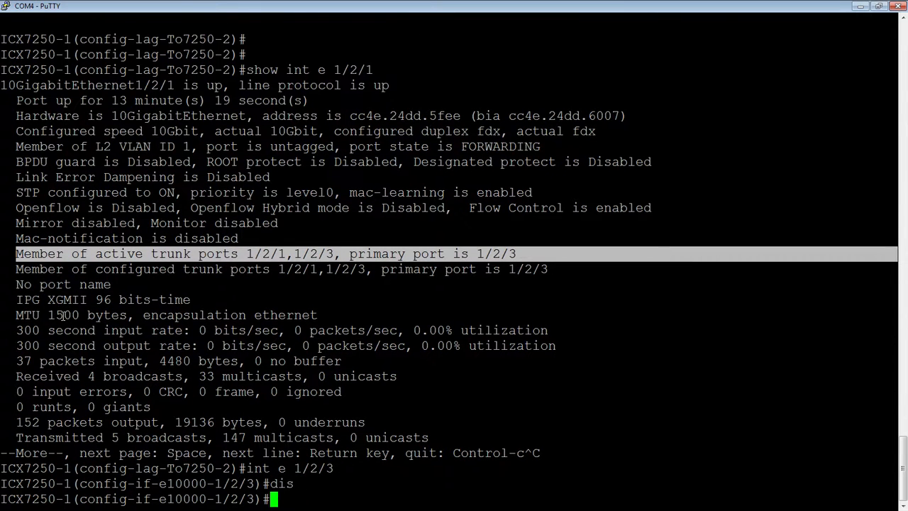
type("show lag")
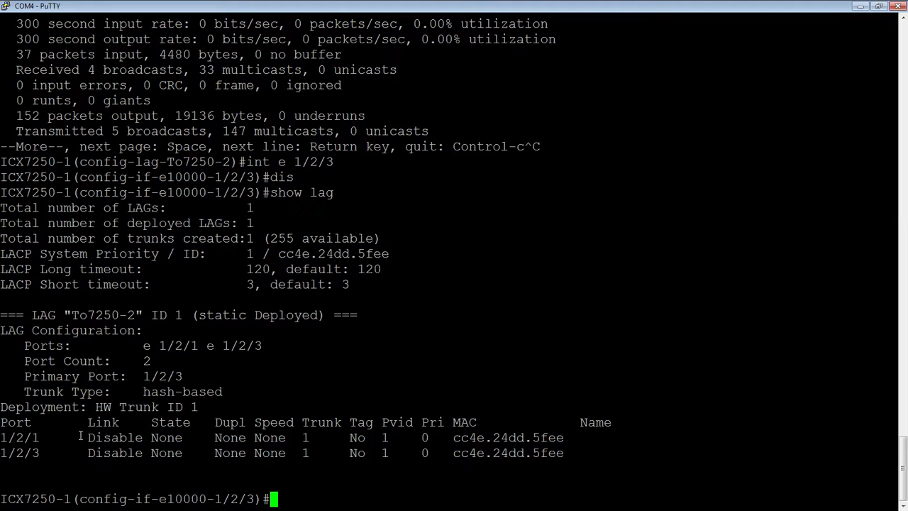
mouse_move(173, 453)
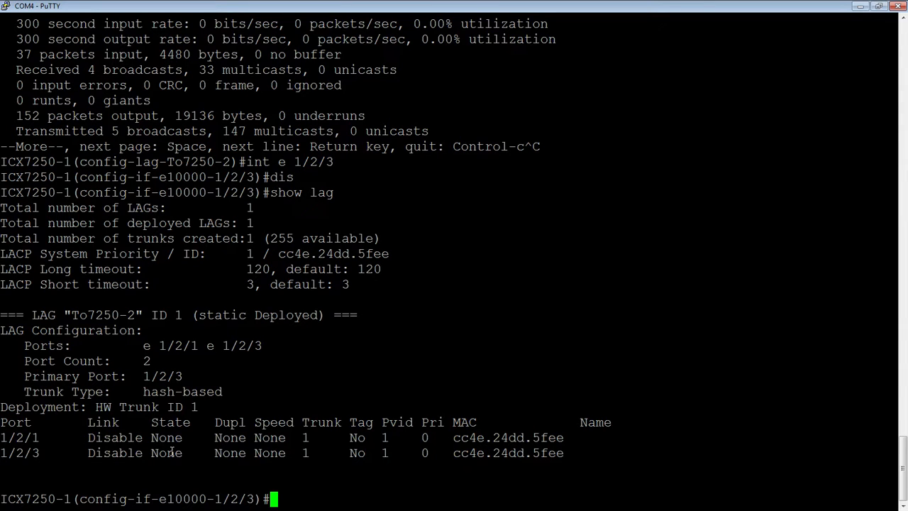
type("enable")
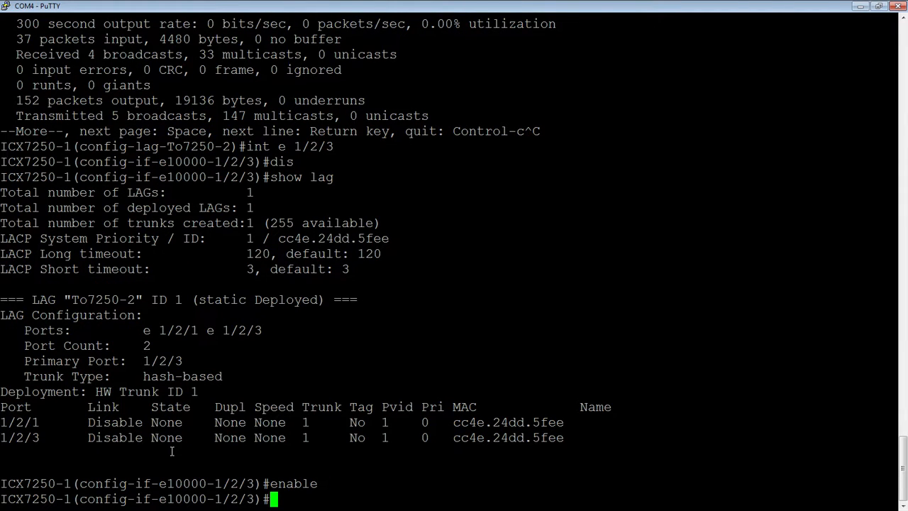
type("lag T")
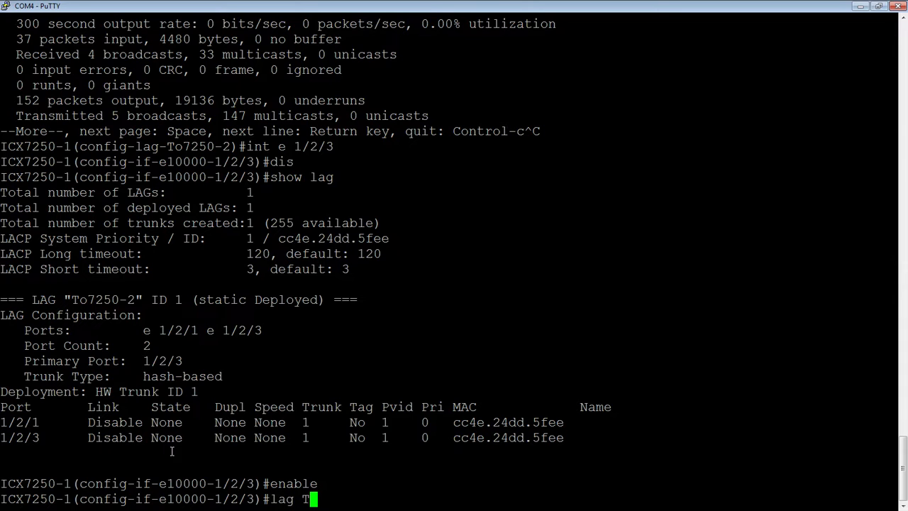
type("o7250-2")
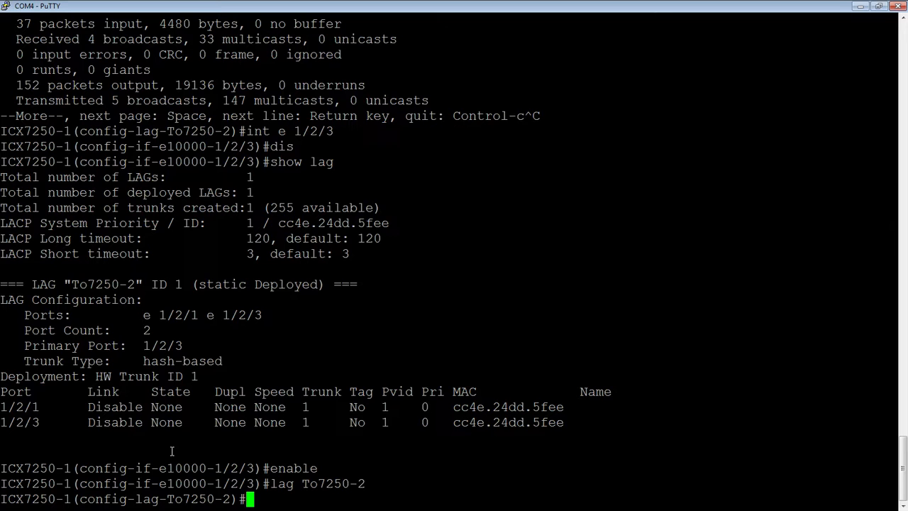
type("disable")
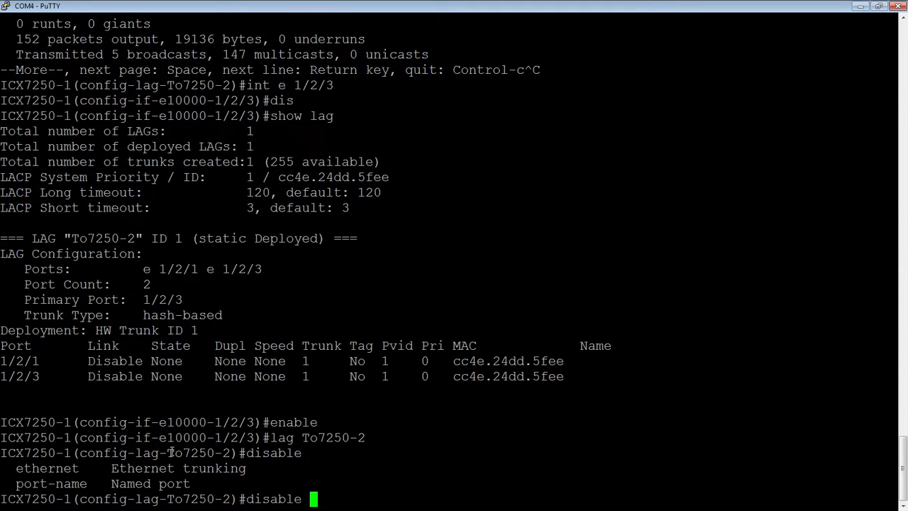
type("e 1/2")
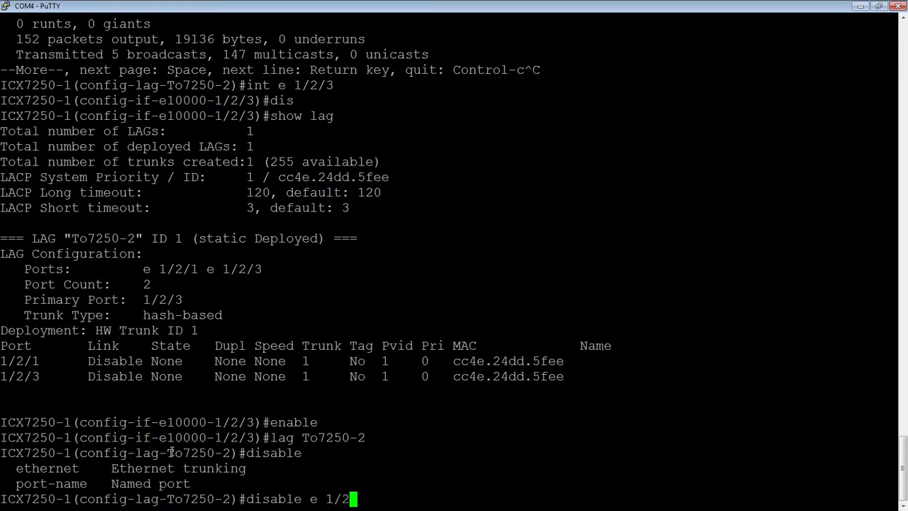
type("/1")
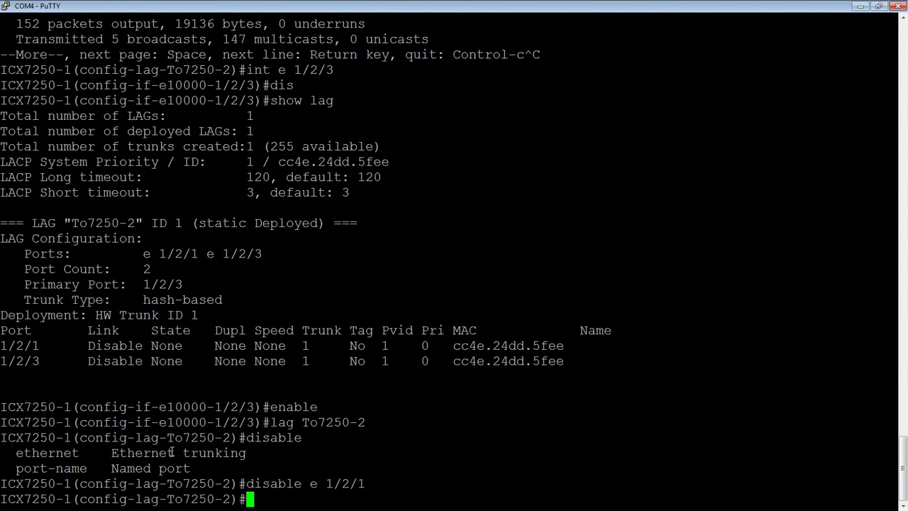
type("show lag")
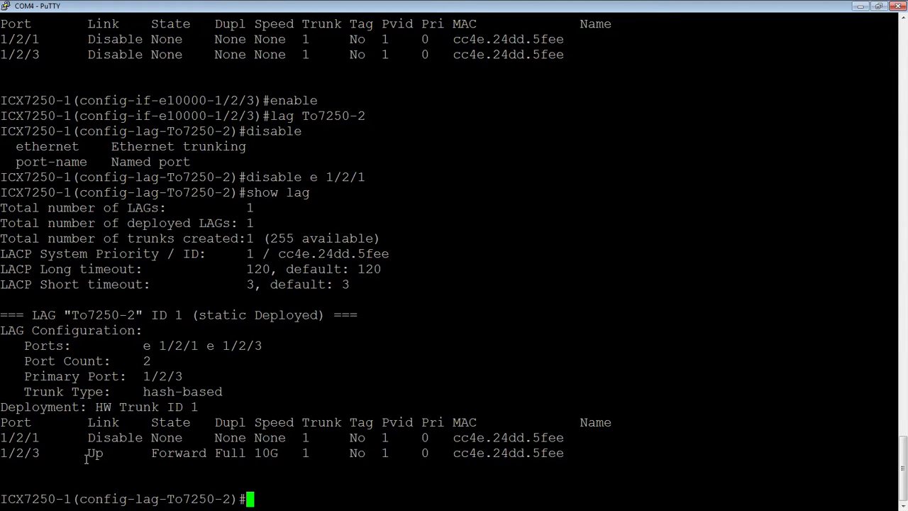
mouse_move(106, 453)
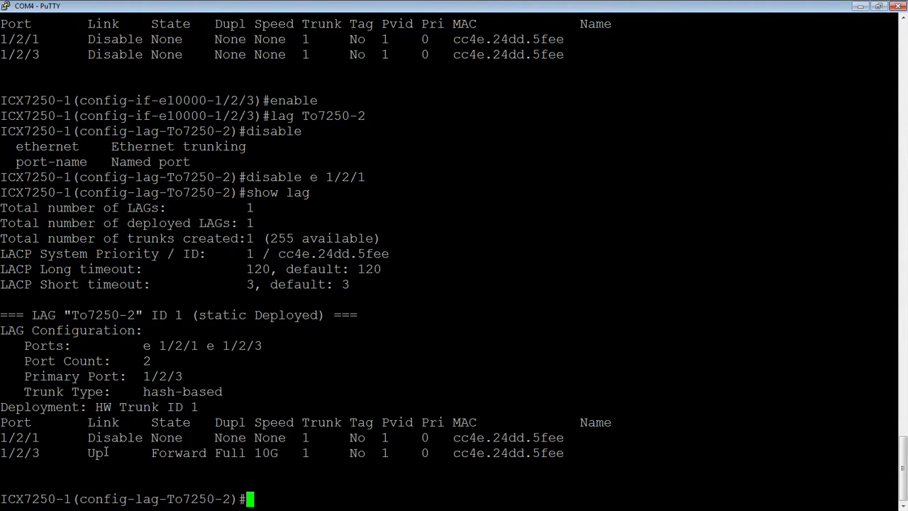